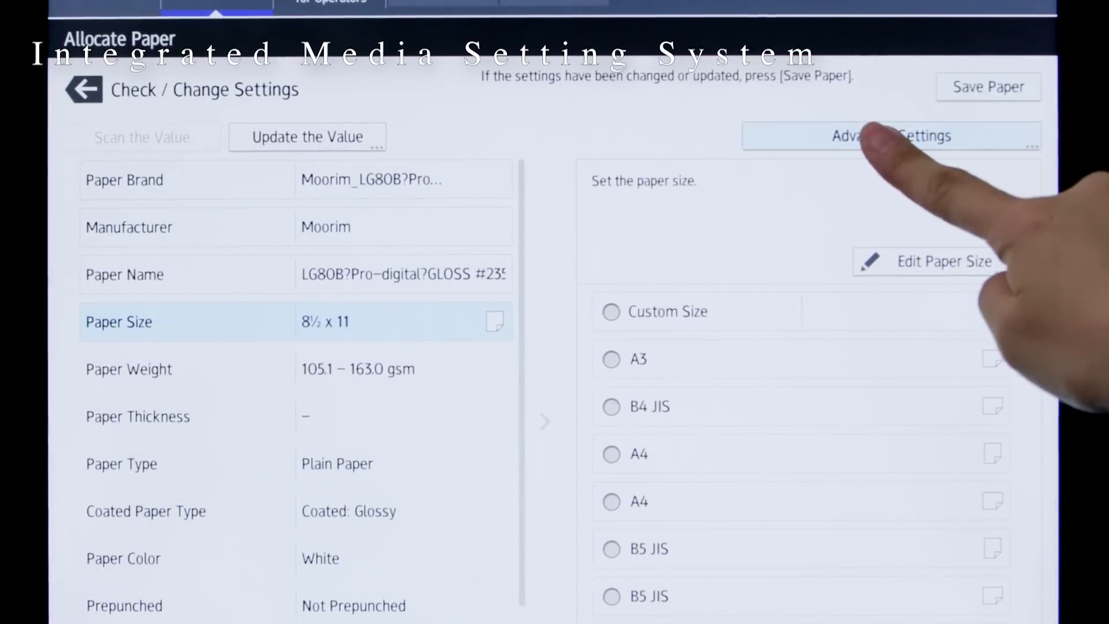
In Advanced Settings, set Image Transfer Output for Black to 5 on the glossy Moorim paper
click(891, 136)
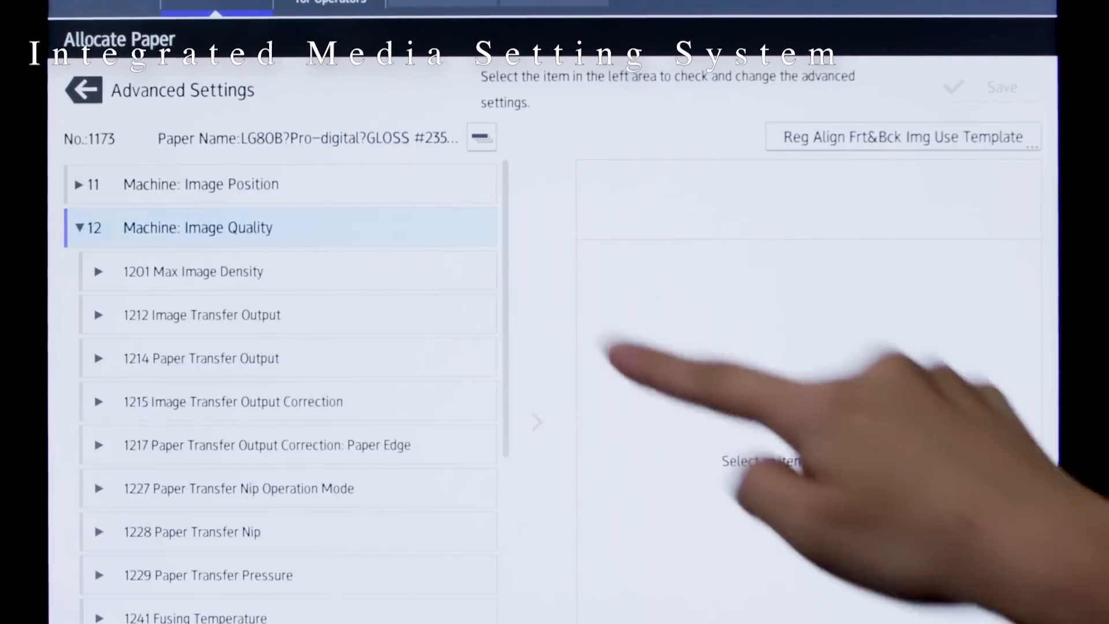
click(201, 314)
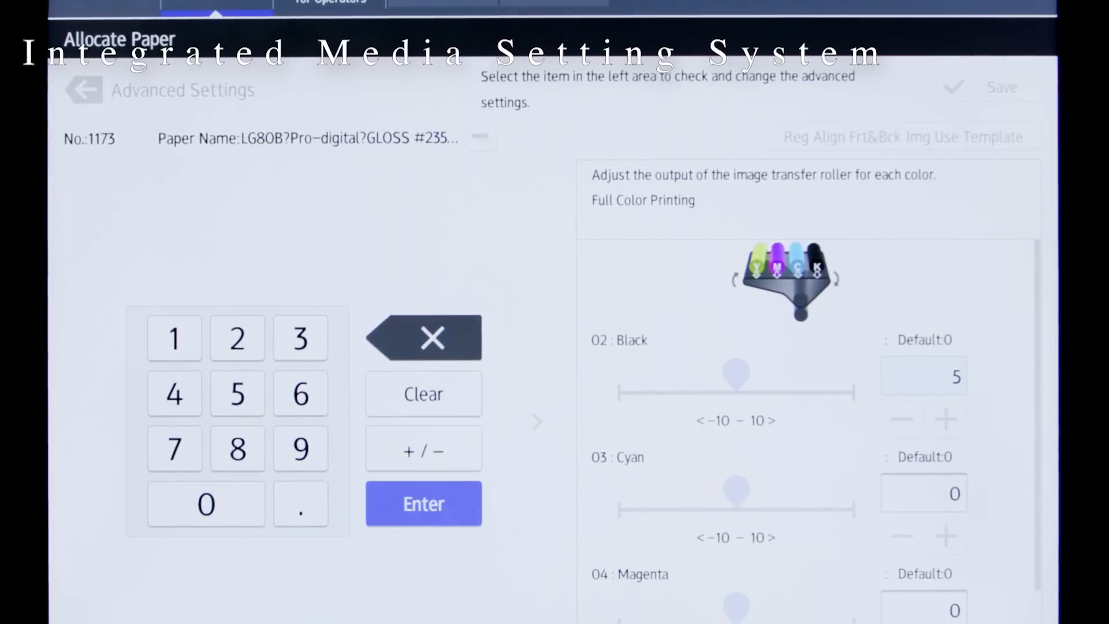
click(422, 504)
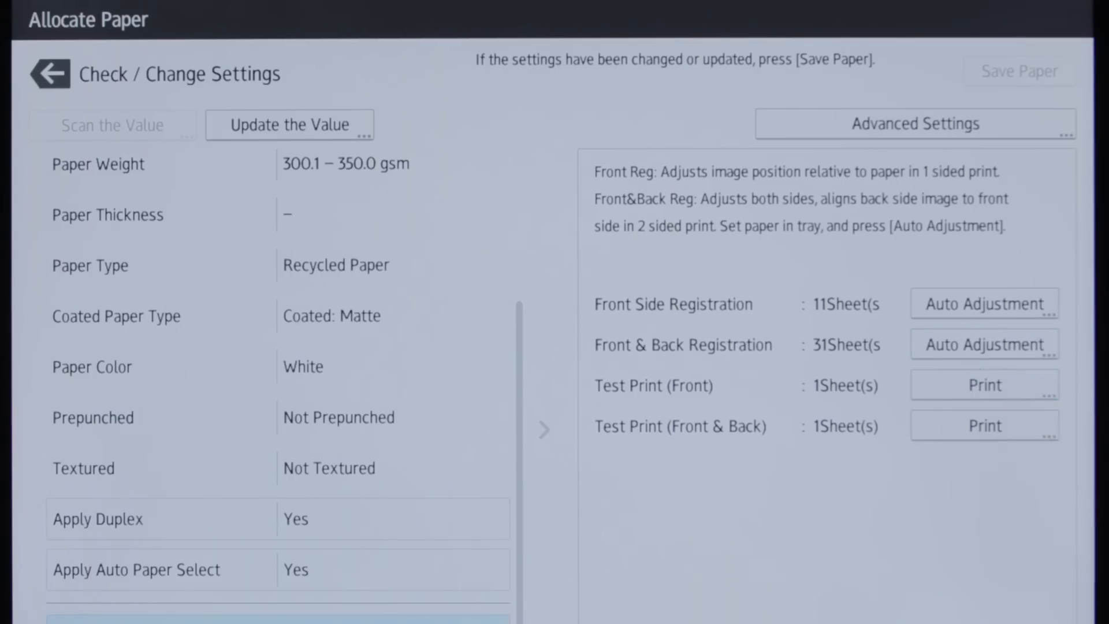